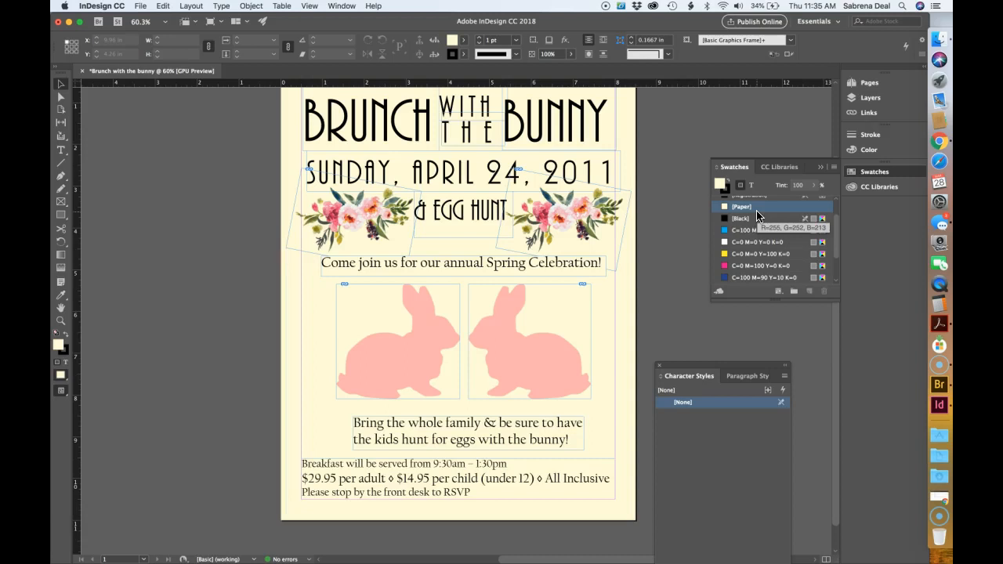
Set the [Paper] swatch to pure white by raising Blue to 255 (RGB 255, 255, 255).
{"action": "left_click", "coordinate": [724, 206]}
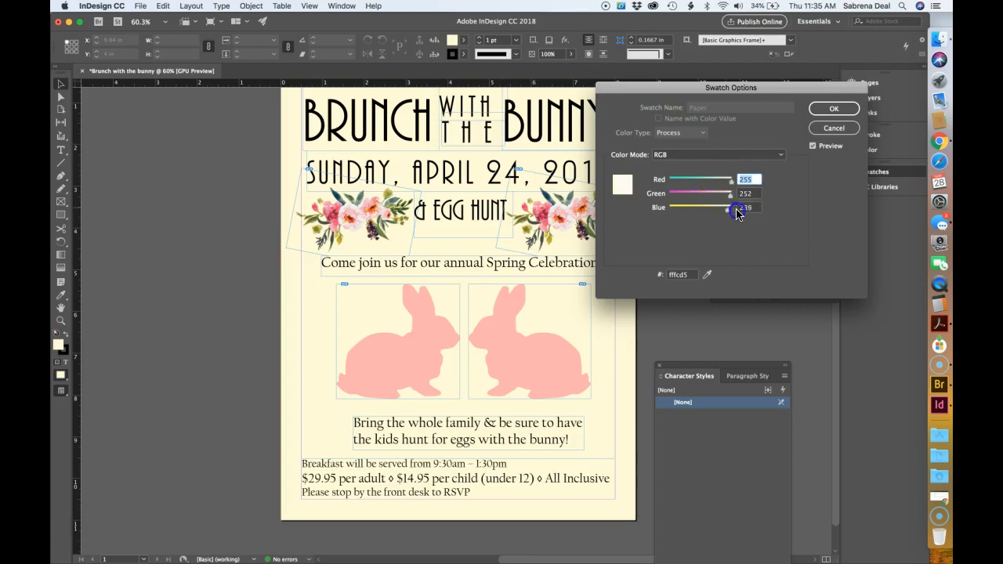
{"action": "left_click_drag", "start_coordinate": [729, 207], "coordinate": [733, 207]}
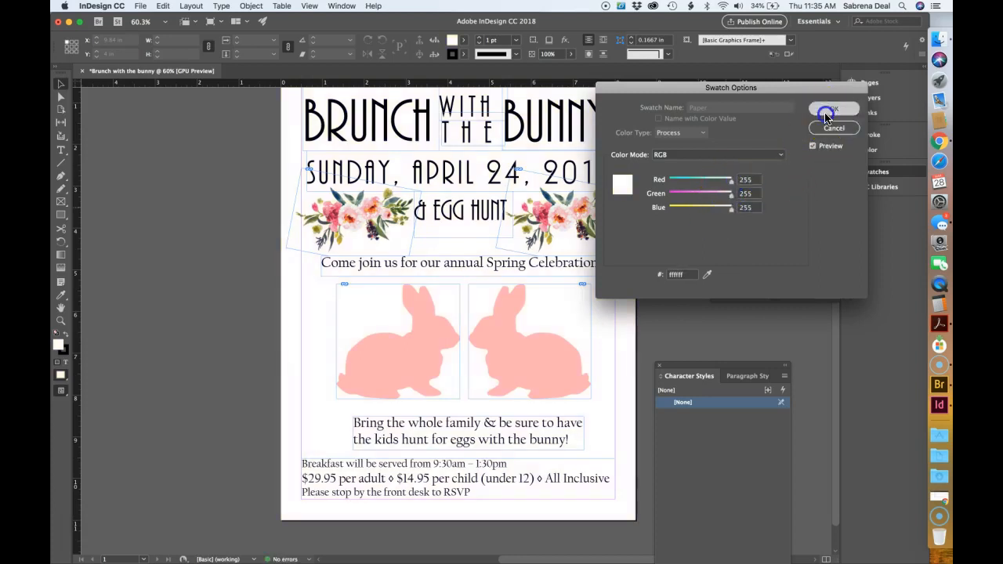
{"action": "left_click", "coordinate": [833, 108]}
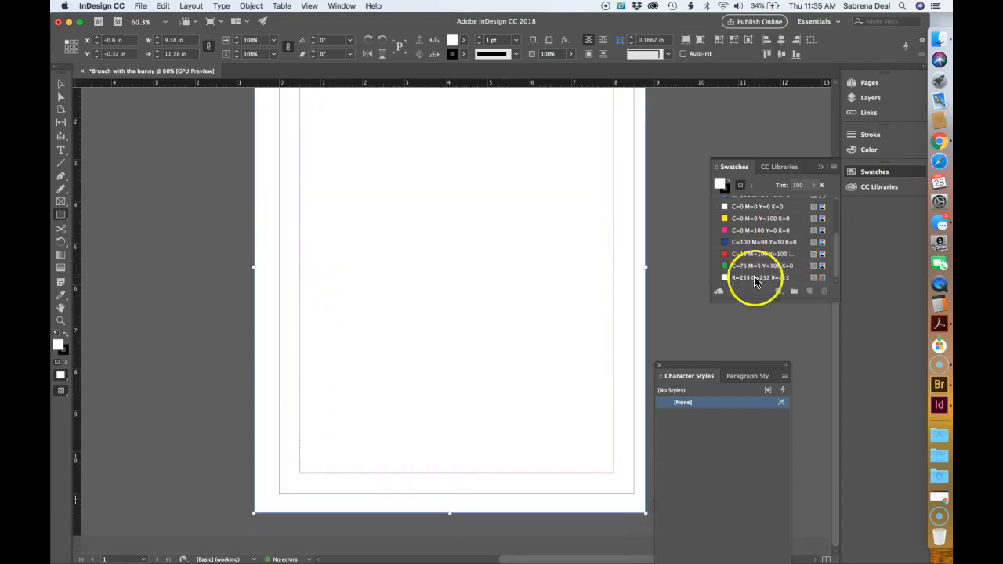
Fill the page rectangle with cream R=255 G=252 B=229 and send it to the back.
{"action": "left_click", "coordinate": [760, 277]}
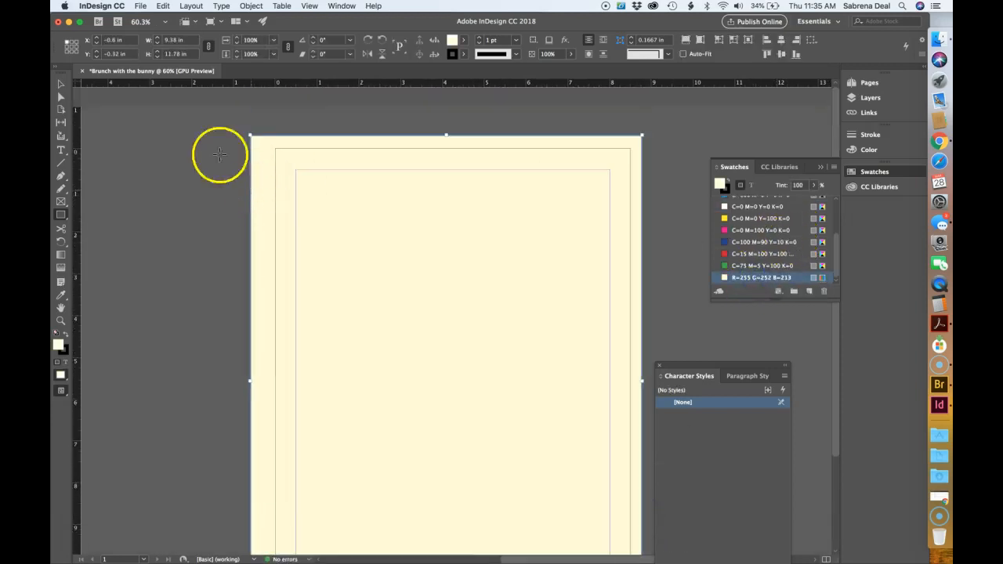
{"action": "right_click", "coordinate": [429, 171]}
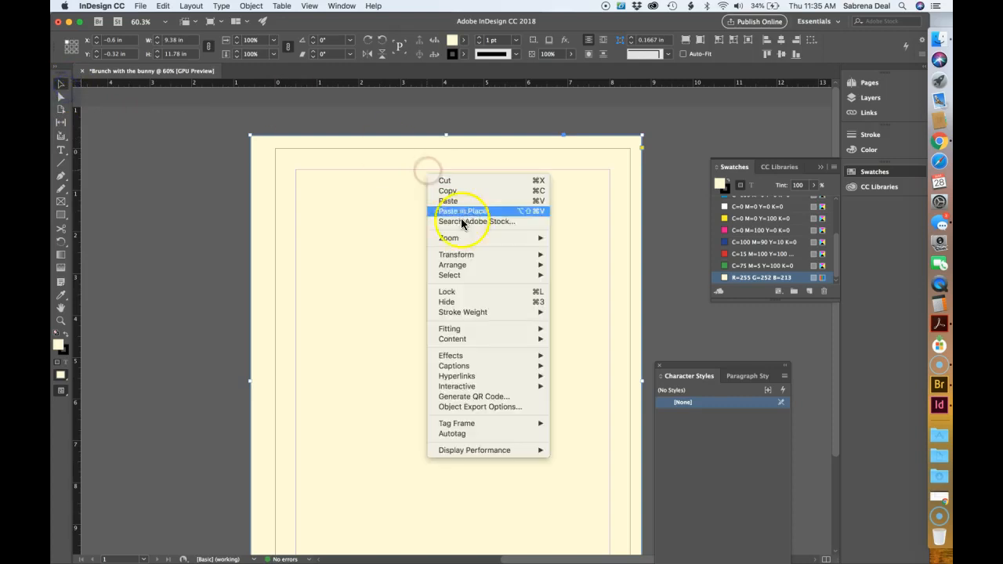
{"action": "mouse_move", "coordinate": [525, 433]}
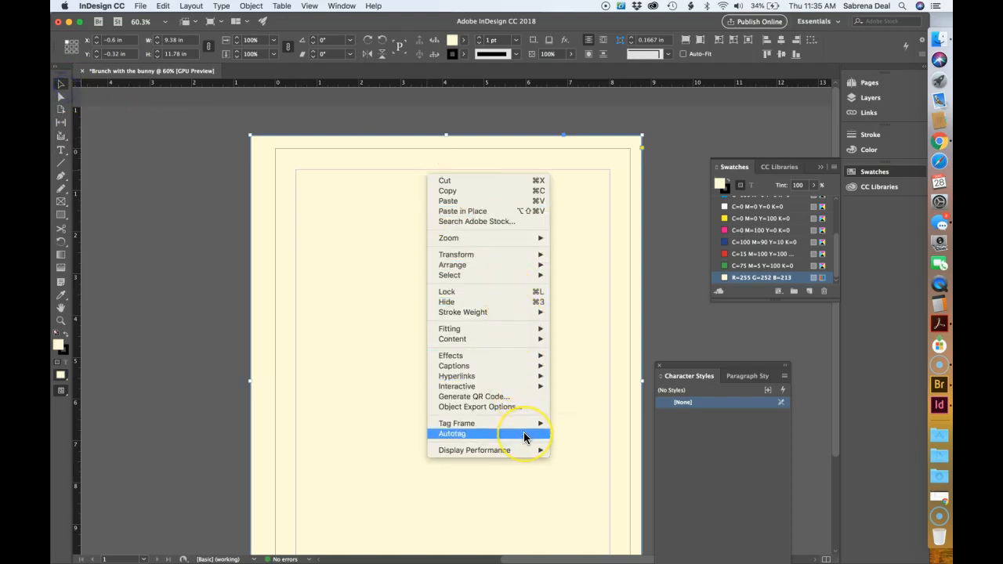
{"action": "mouse_move", "coordinate": [451, 265]}
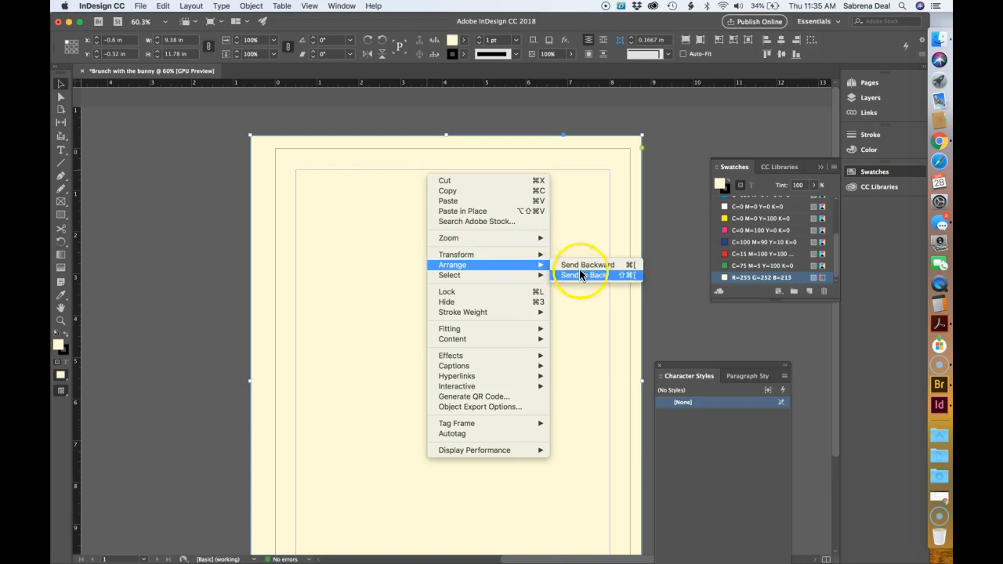
{"action": "left_click", "coordinate": [581, 276]}
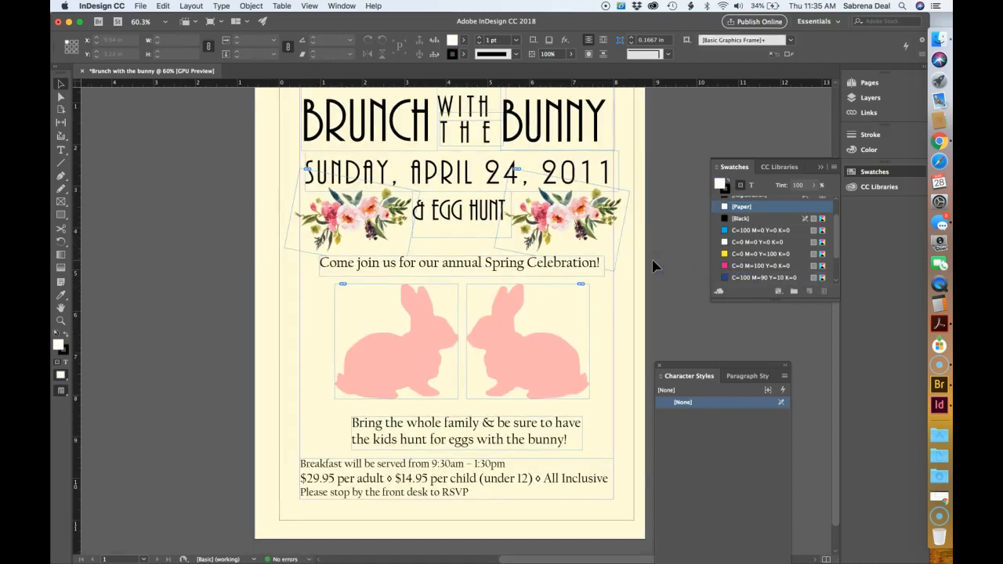
Export 'Brunch with the bunny' as Adobe PDF (Print) to the Desktop, replacing the existing file.
{"action": "left_click", "coordinate": [141, 6]}
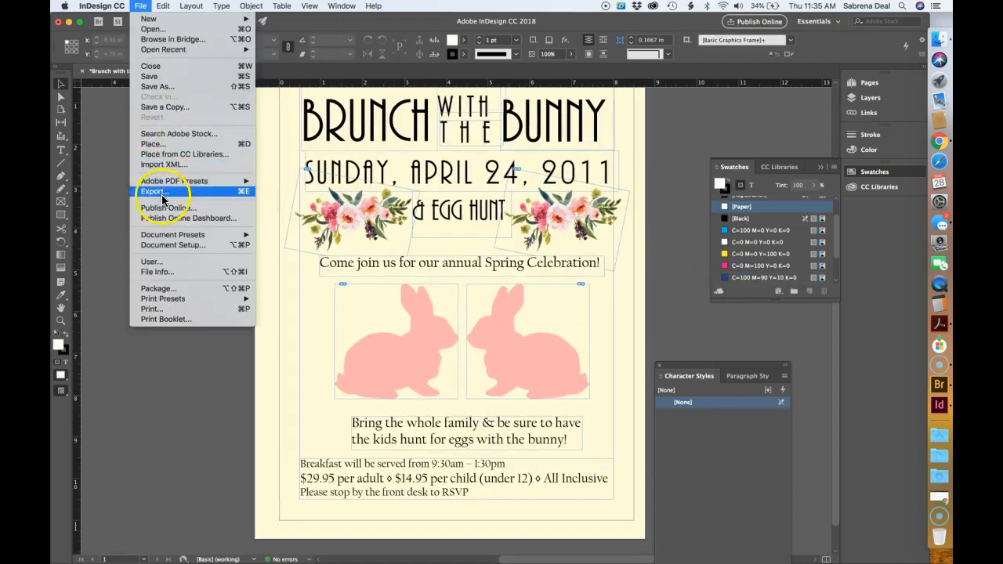
{"action": "left_click", "coordinate": [153, 191]}
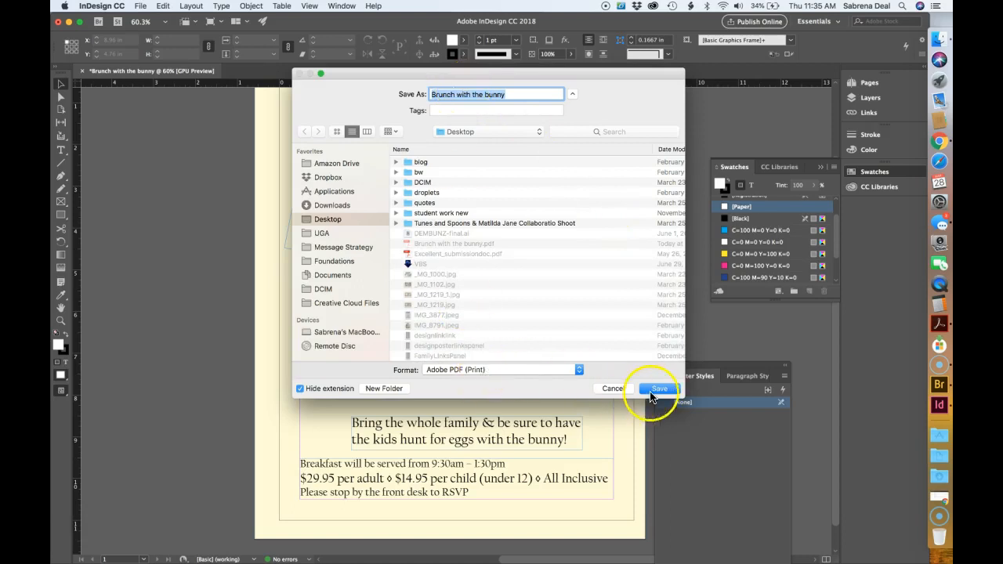
{"action": "left_click", "coordinate": [658, 389]}
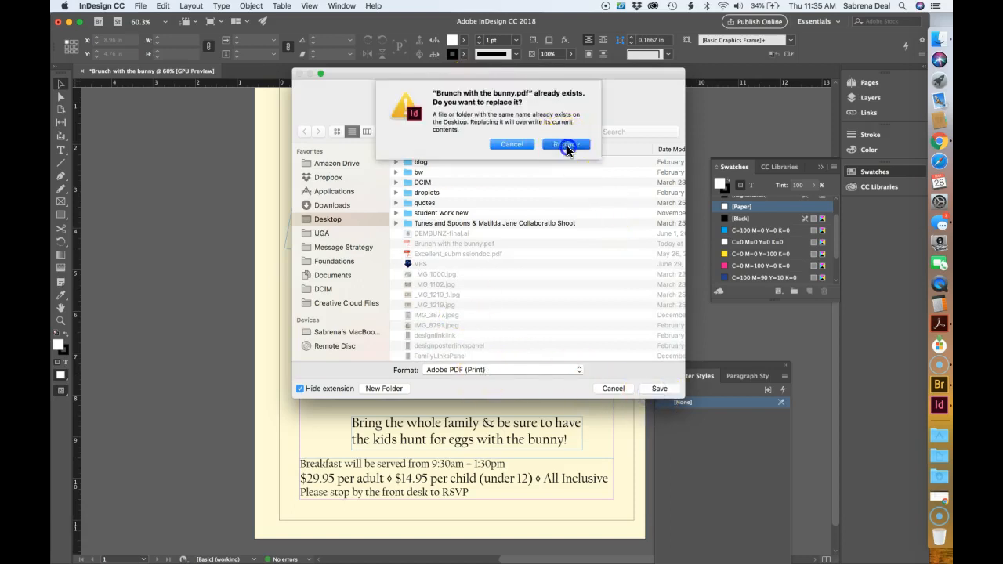
{"action": "left_click", "coordinate": [566, 144]}
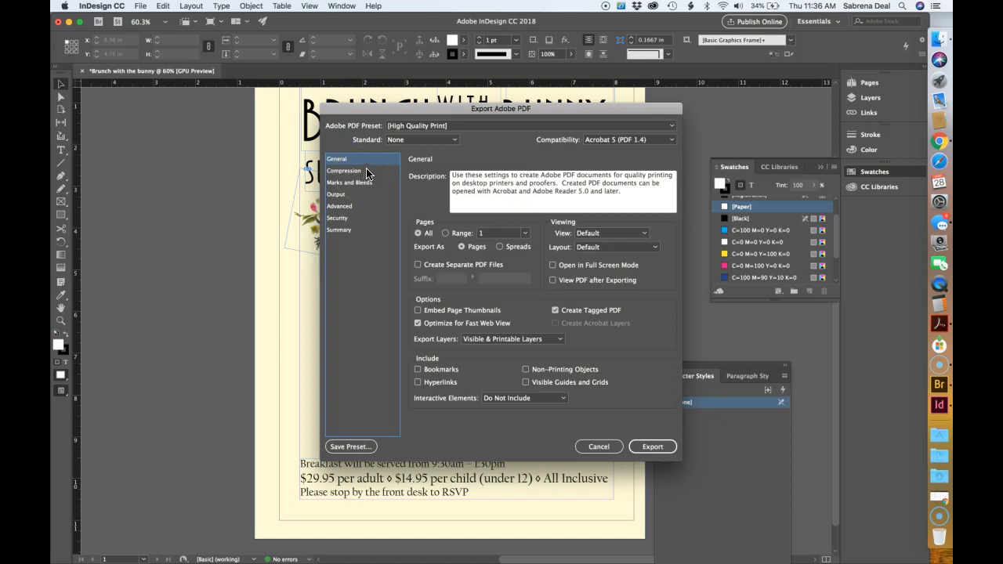
Review Compression, Marks and Bleeds, Output, Advanced and Summary, then export with the High Quality Print preset.
{"action": "left_click", "coordinate": [343, 171]}
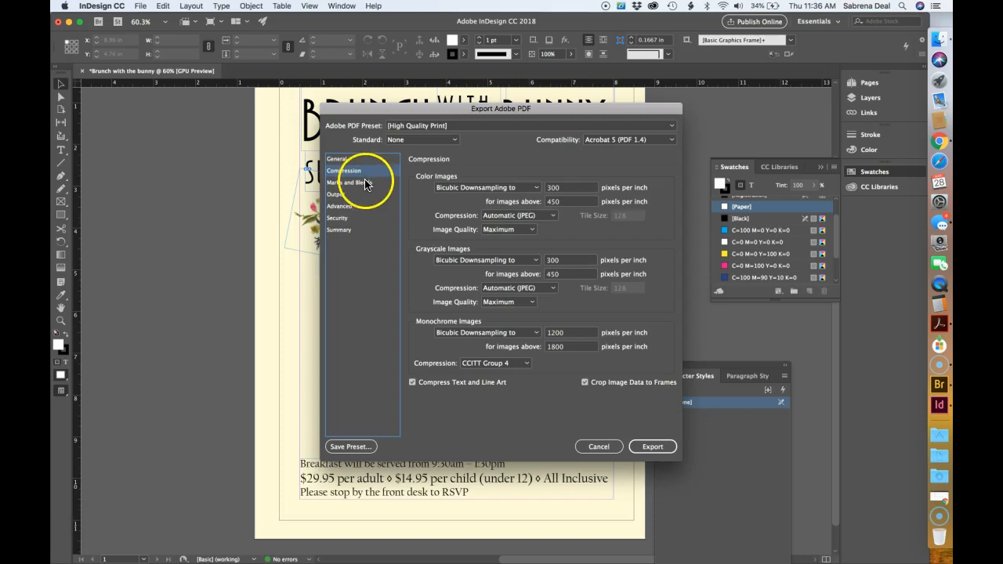
{"action": "left_click", "coordinate": [349, 182]}
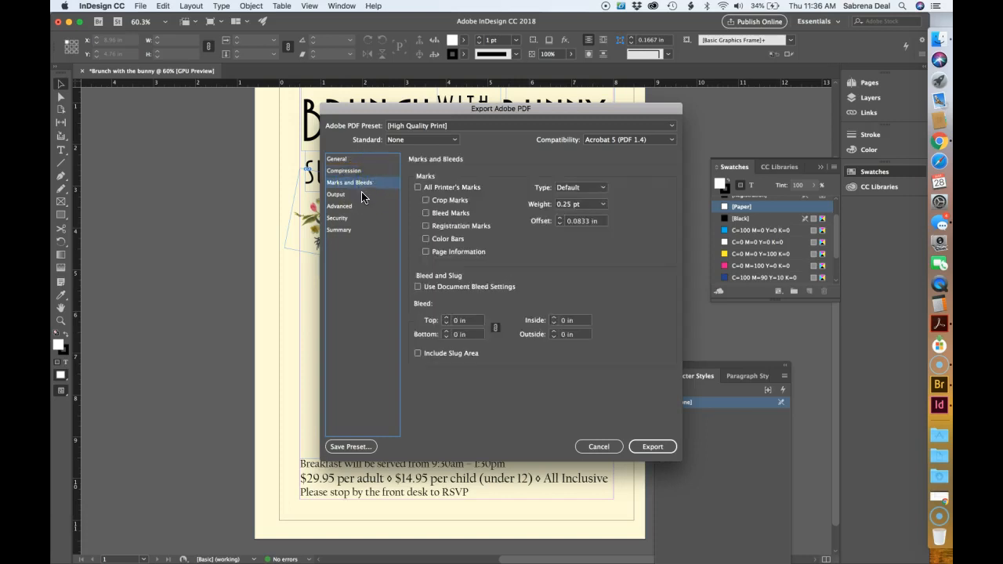
{"action": "left_click", "coordinate": [335, 194]}
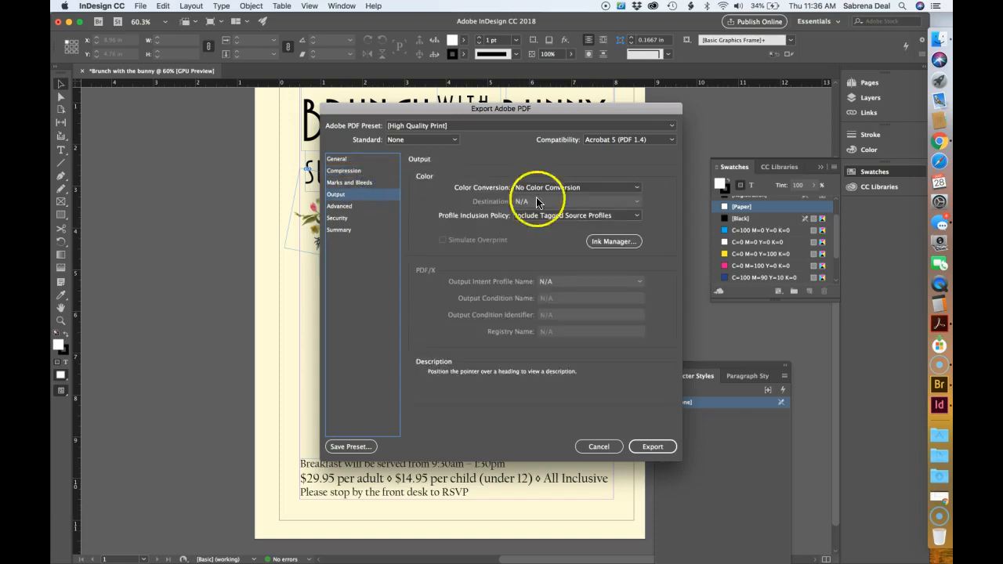
{"action": "mouse_move", "coordinate": [531, 253]}
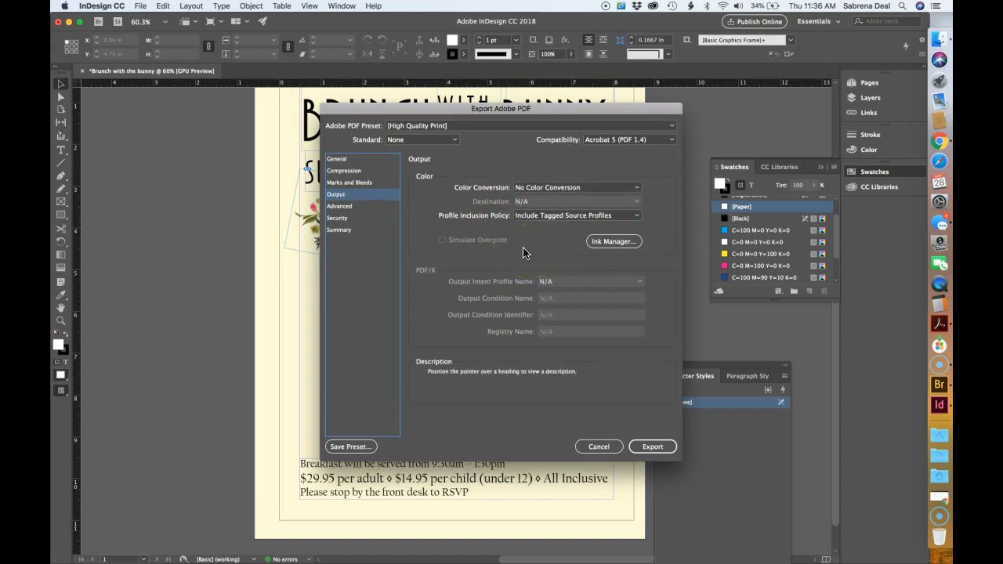
{"action": "left_click", "coordinate": [340, 206]}
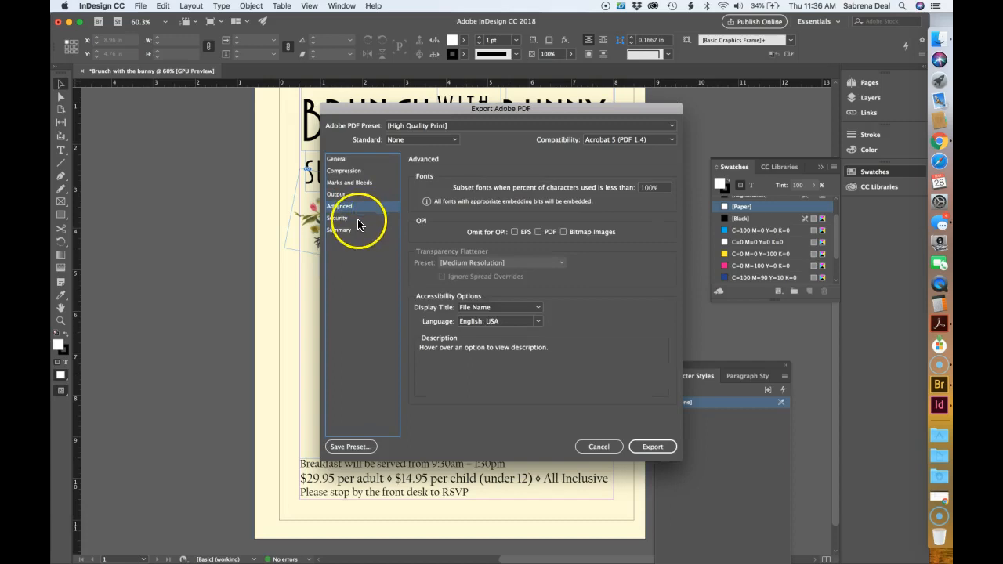
{"action": "left_click", "coordinate": [339, 229]}
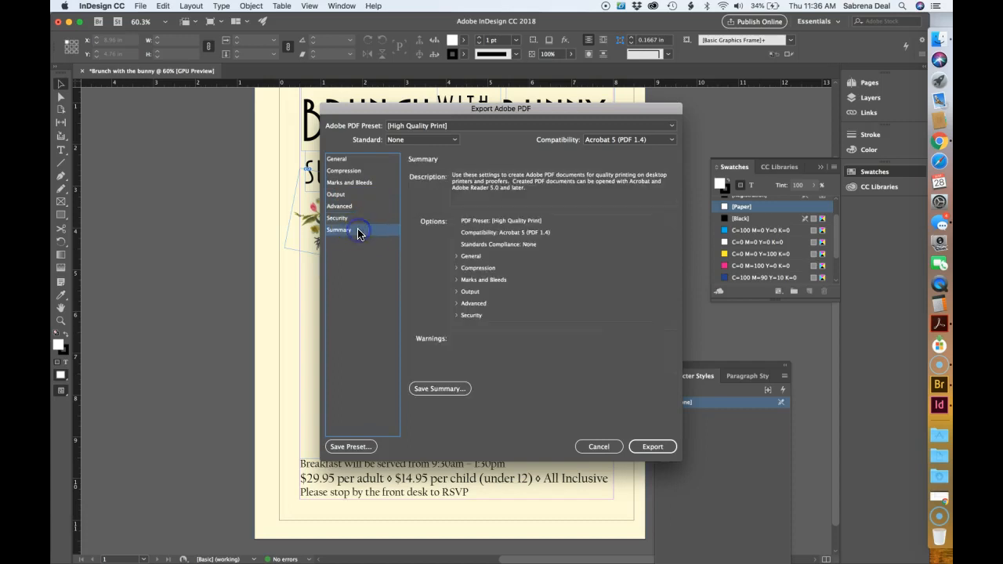
{"action": "left_click", "coordinate": [335, 158]}
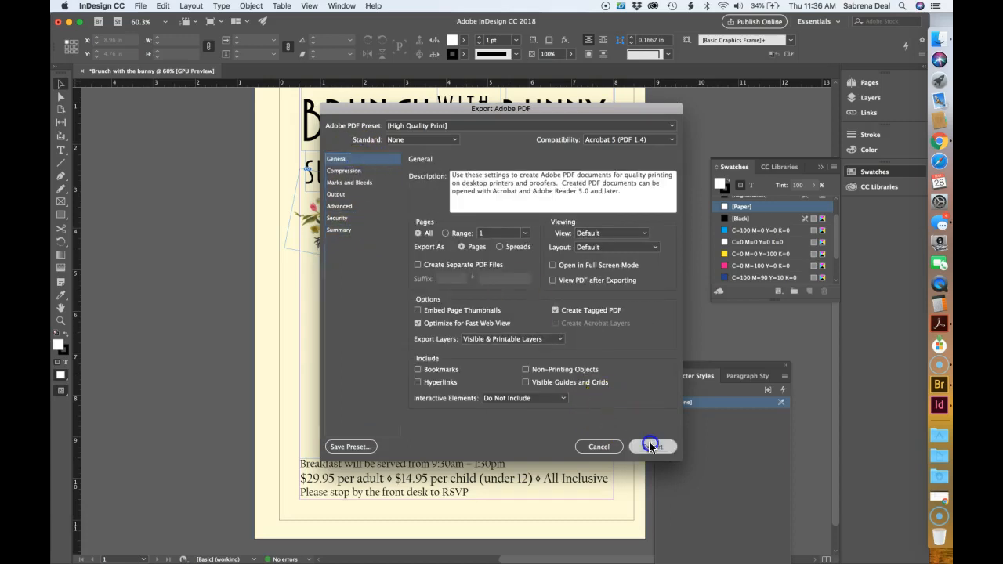
{"action": "left_click", "coordinate": [652, 447]}
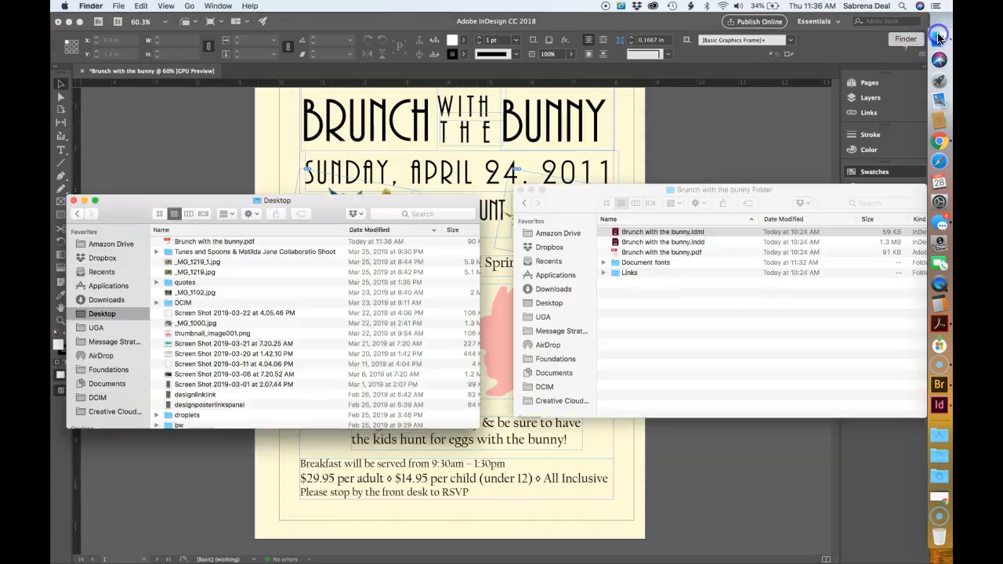